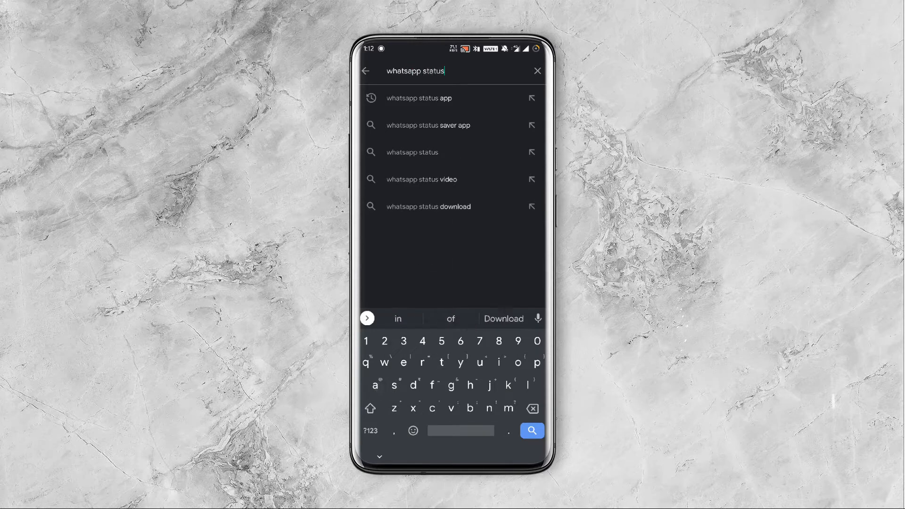
# Search Play Store for 'whatsapp status download', browse the results, then leave for the app list
pyautogui.click(503, 319)
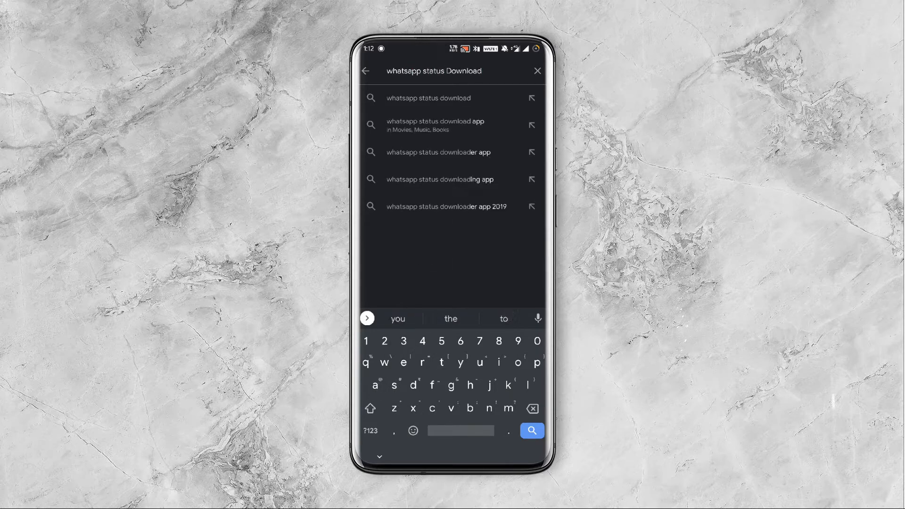
pyautogui.click(530, 430)
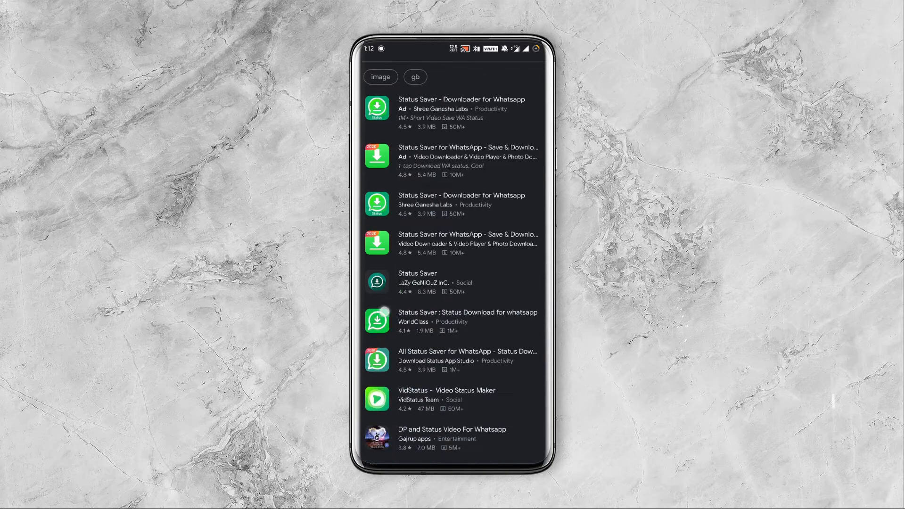
pyautogui.scroll(-3)
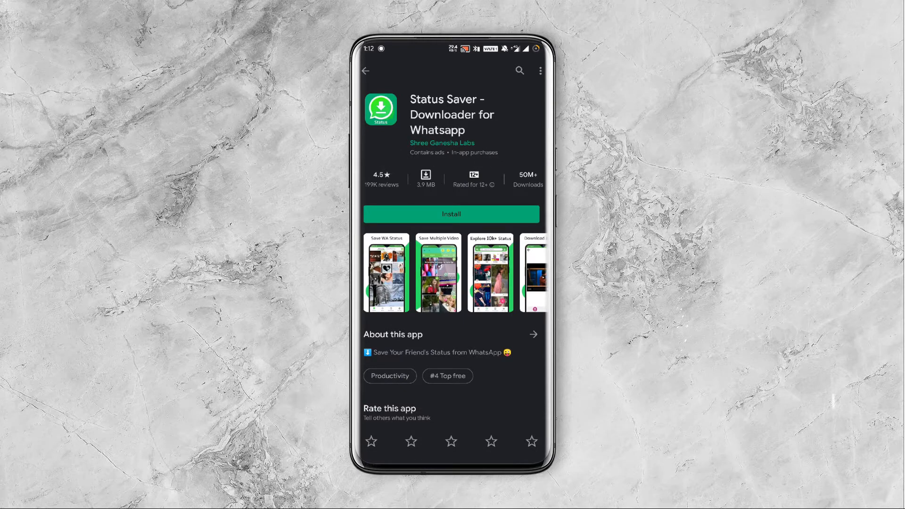
pyautogui.click(364, 70)
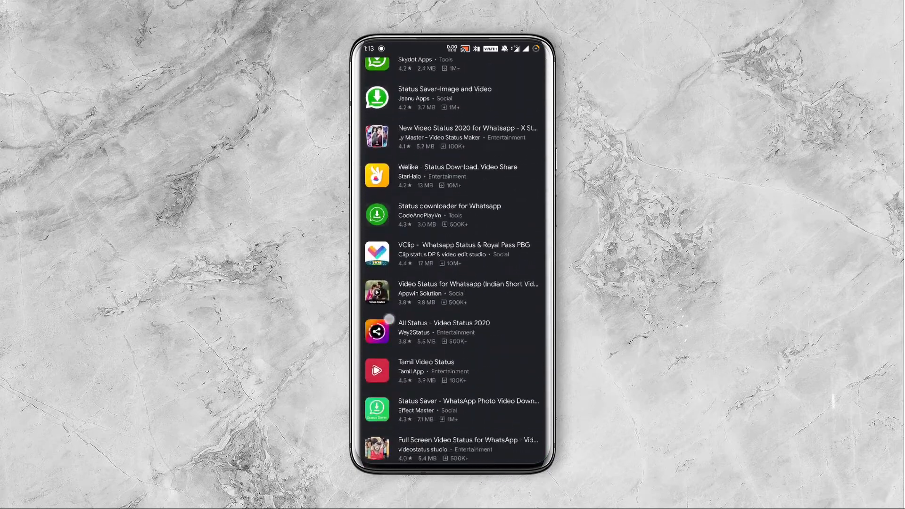
pyautogui.press('HOME')
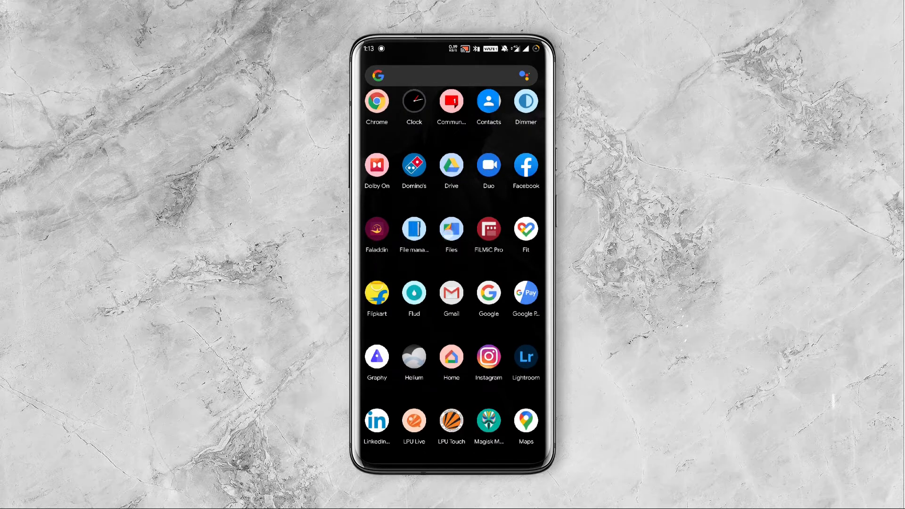
# Launch Solid Explorer from the app drawer to show internal storage folders
pyautogui.scroll(-3)
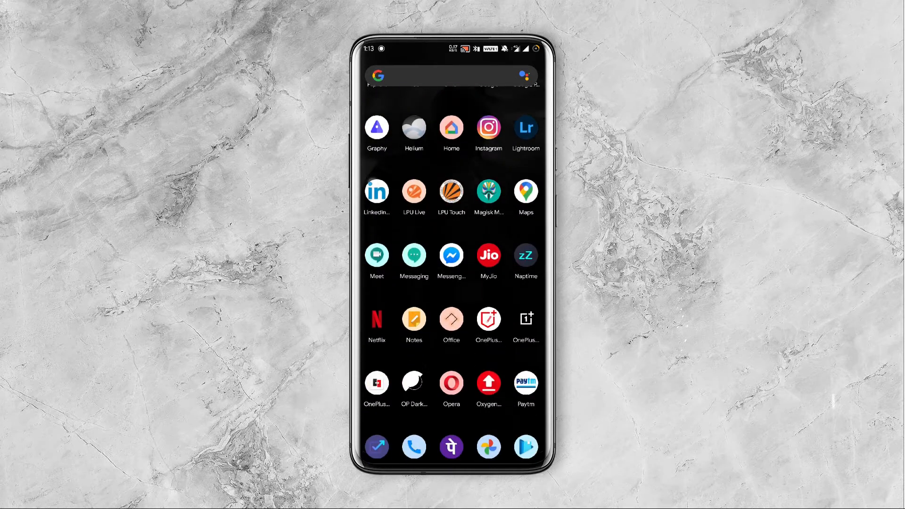
pyautogui.scroll(-3)
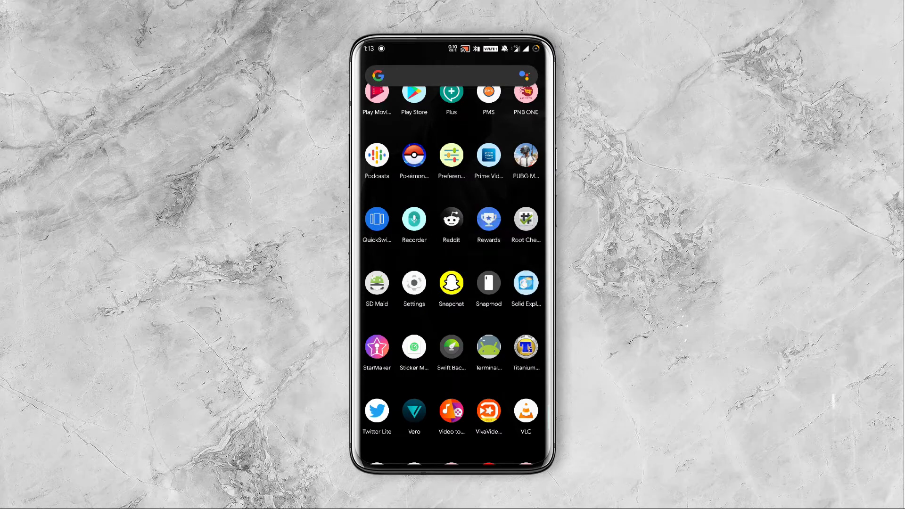
pyautogui.click(525, 284)
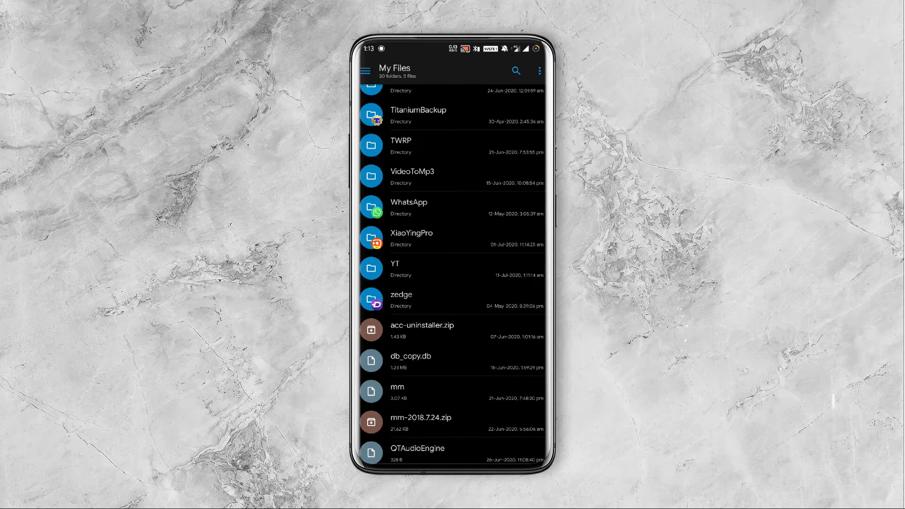
# Go into WhatsApp > Media and bring up the folder's options menu
pyautogui.click(409, 208)
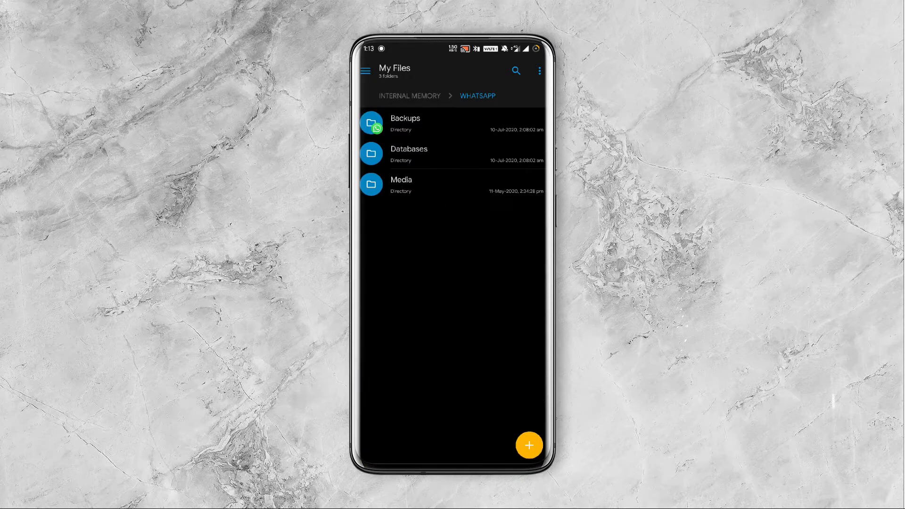
pyautogui.click(400, 184)
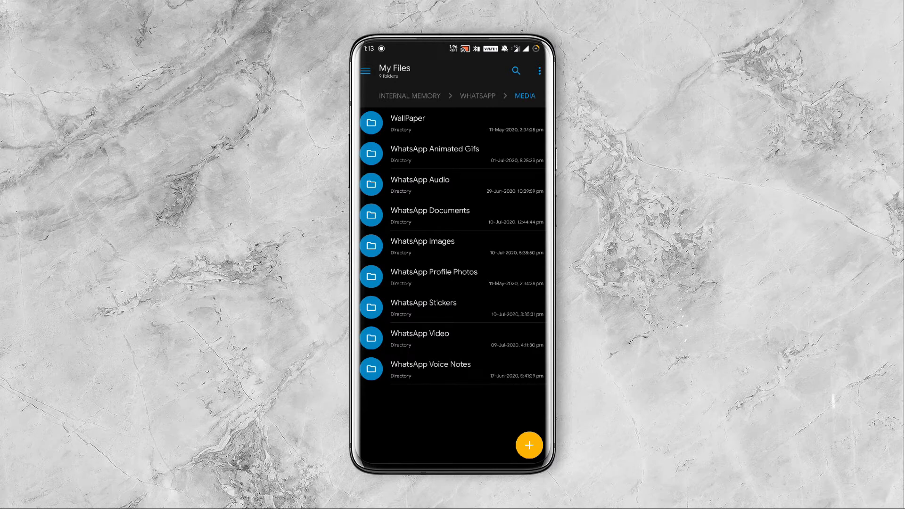
pyautogui.click(538, 70)
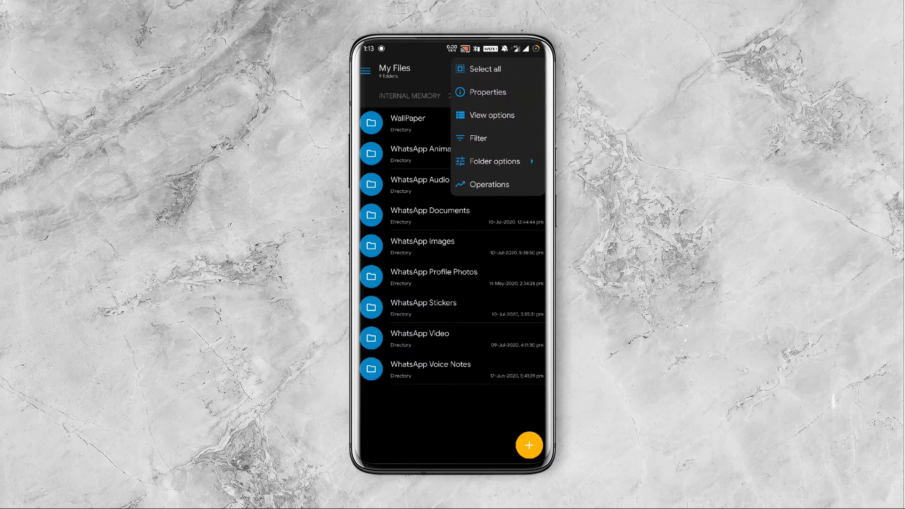
# Show hidden files in Media and browse the .Statuses folder's status files
pyautogui.click(496, 161)
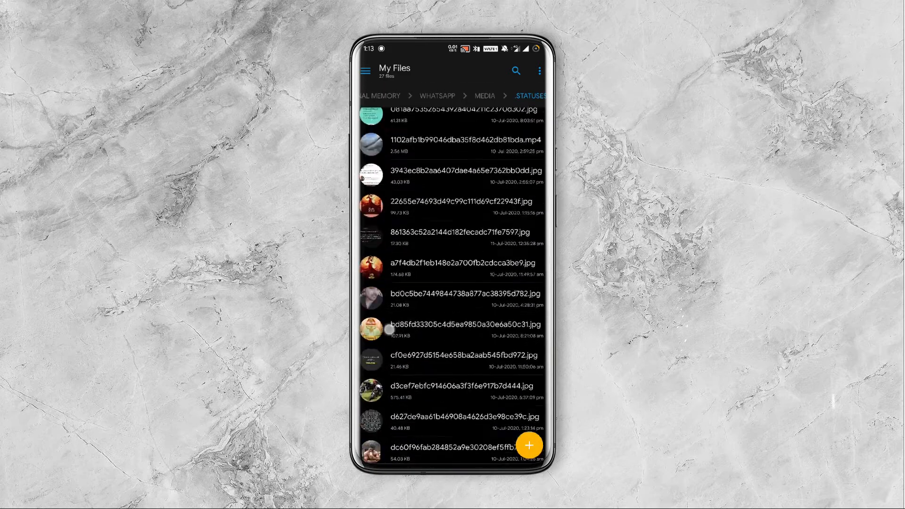
pyautogui.scroll(-3)
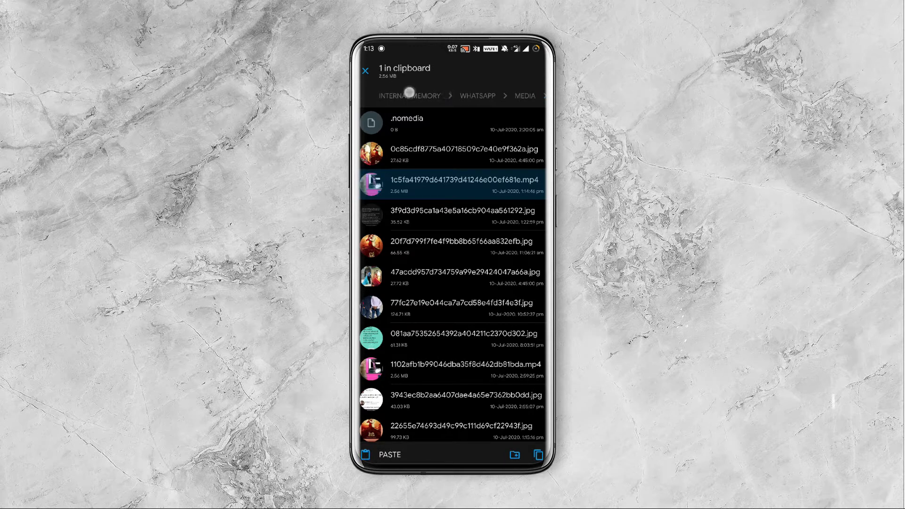
# Return to internal storage with the status video still copied
pyautogui.click(409, 96)
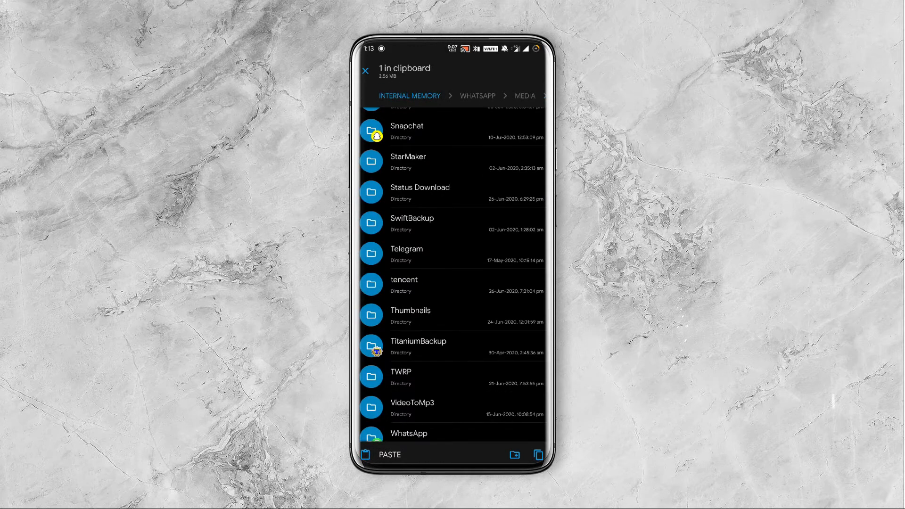
# Create a new folder named 'downloaded status' in internal storage
pyautogui.click(513, 455)
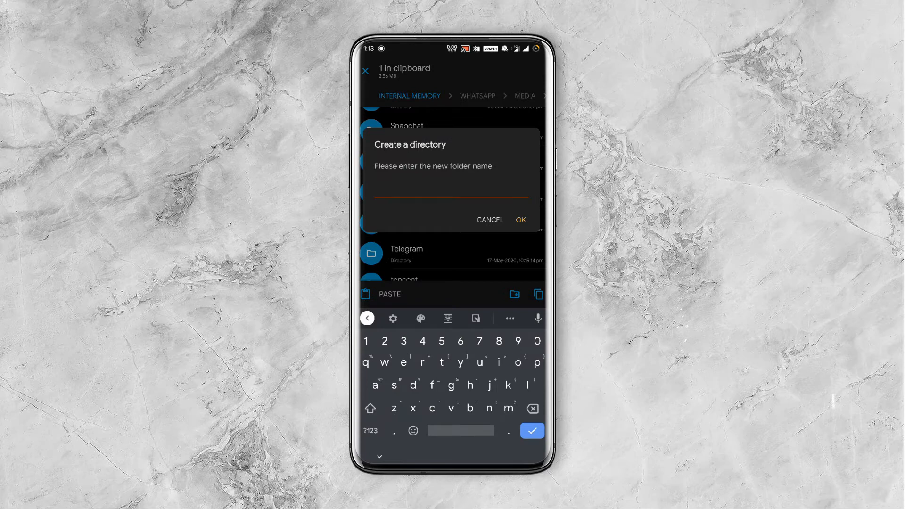
pyautogui.write('download')
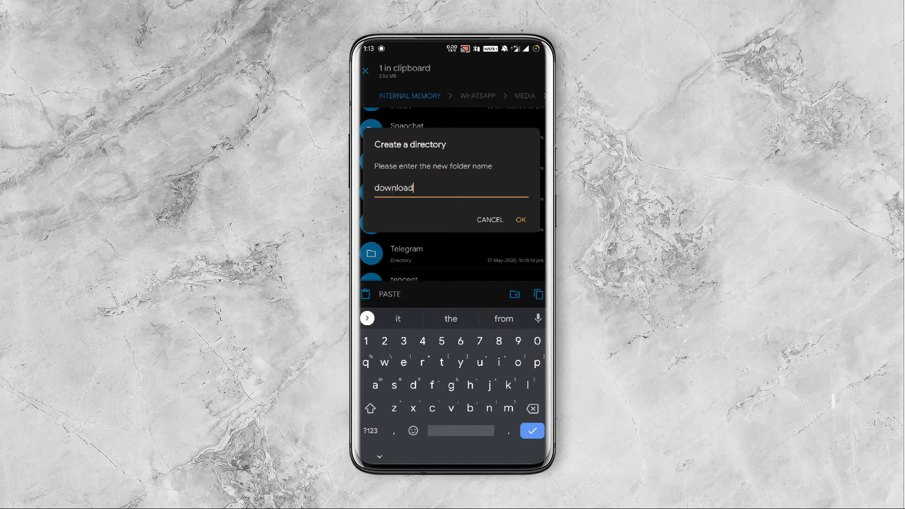
pyautogui.write('ed status')
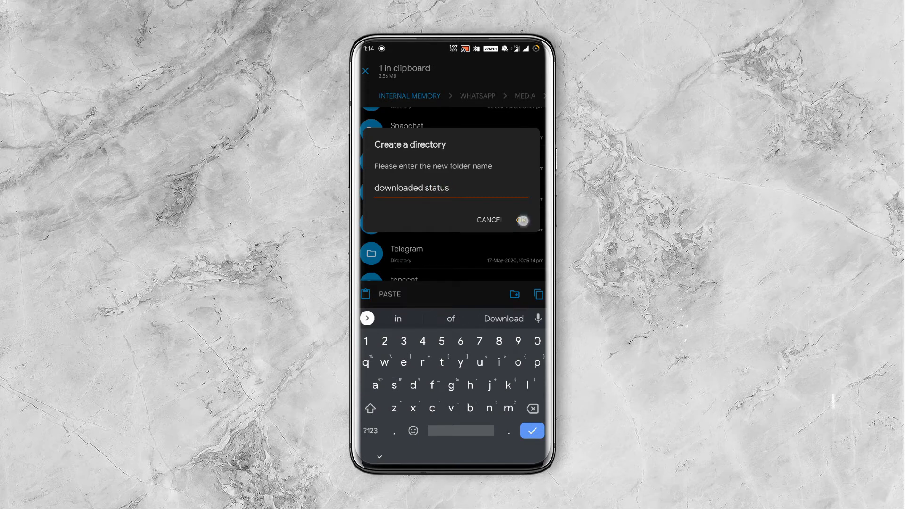
pyautogui.click(522, 221)
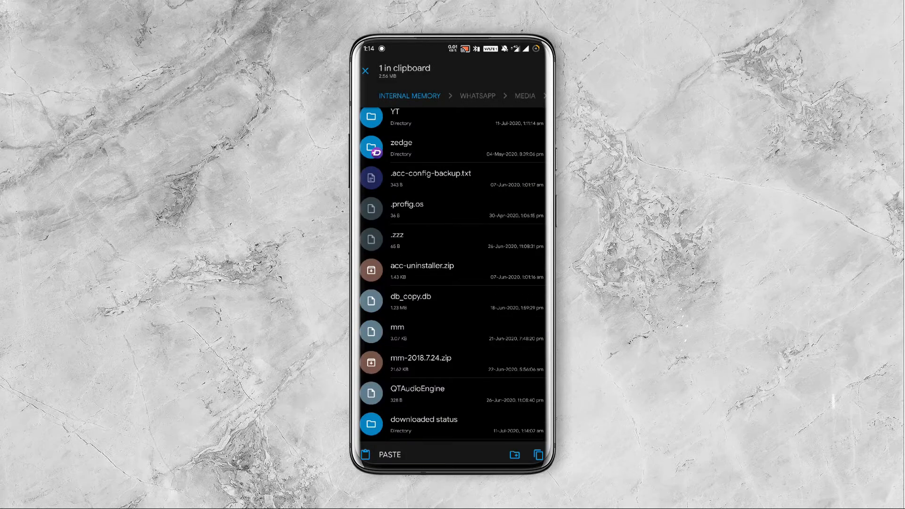
# Paste the 2.56 MB status video into 'downloaded status' and acknowledge the finished copy
pyautogui.click(424, 419)
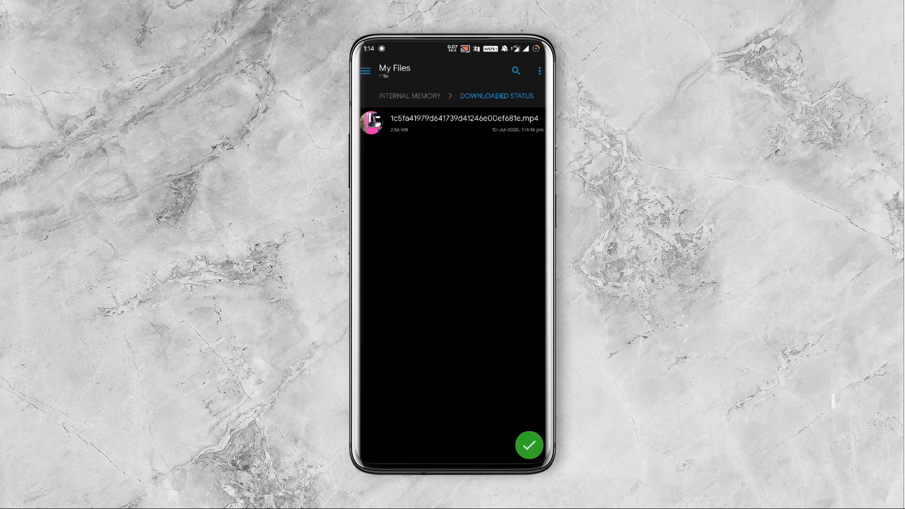
pyautogui.click(527, 445)
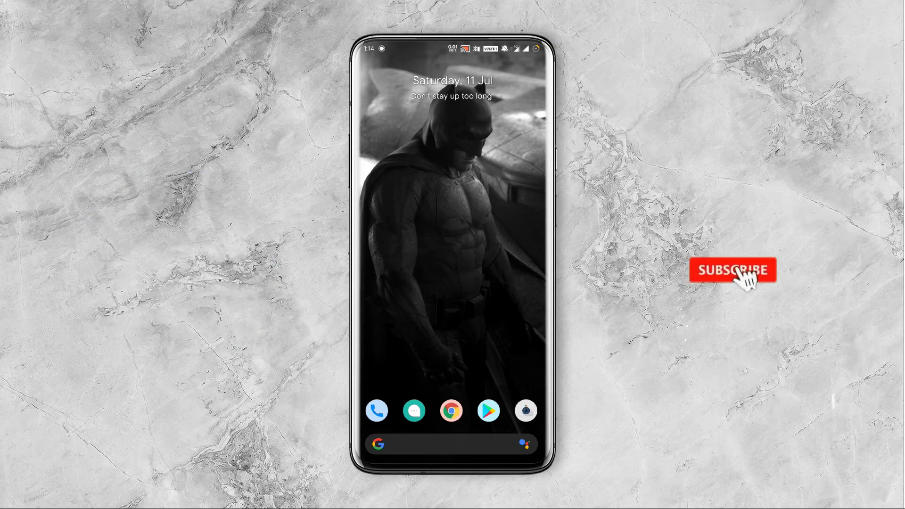
# Return to the launcher home screen with the video saved
pyautogui.click(732, 270)
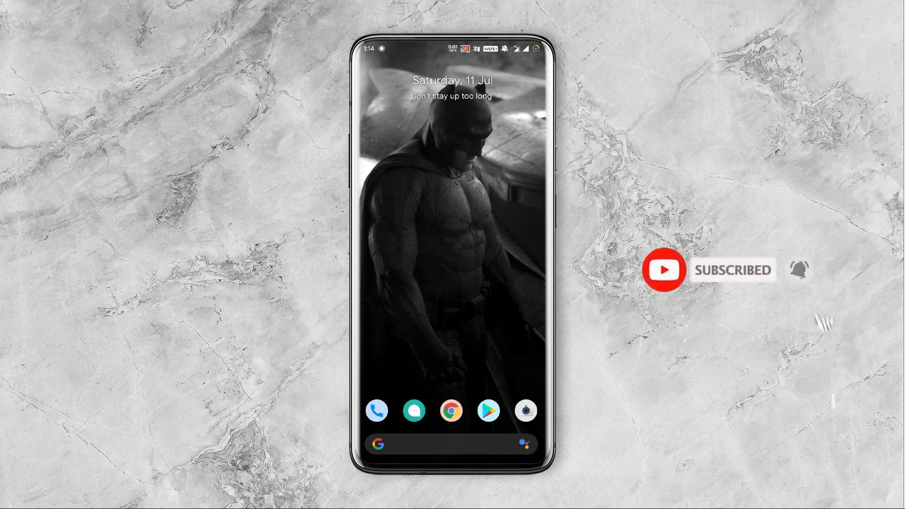